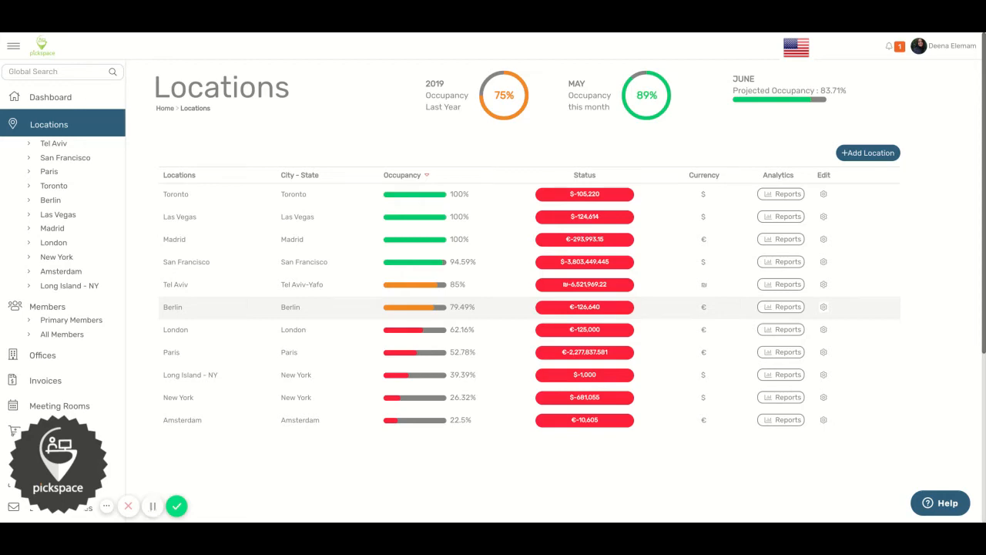
mouse_move(77, 312)
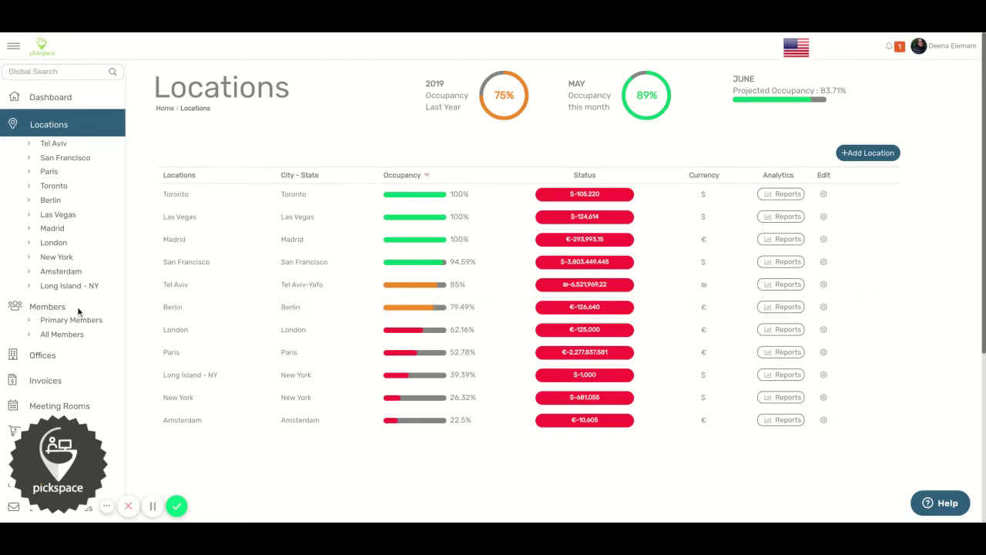
left_click(48, 301)
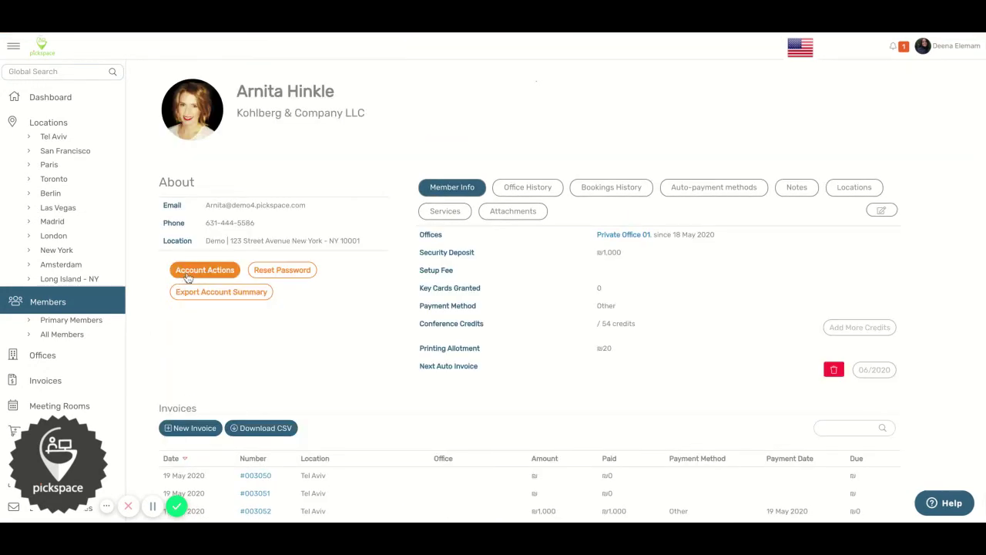
left_click(205, 270)
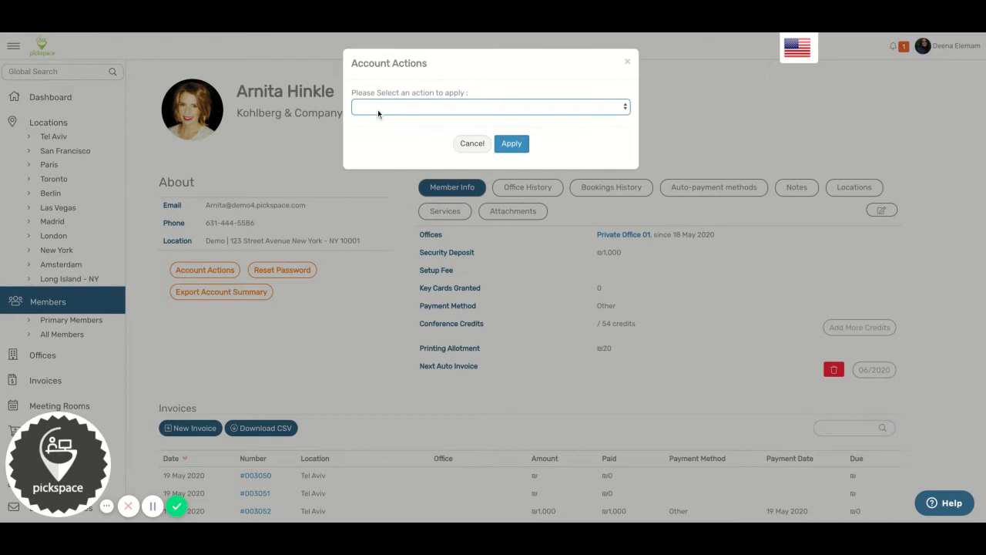
left_click(490, 107)
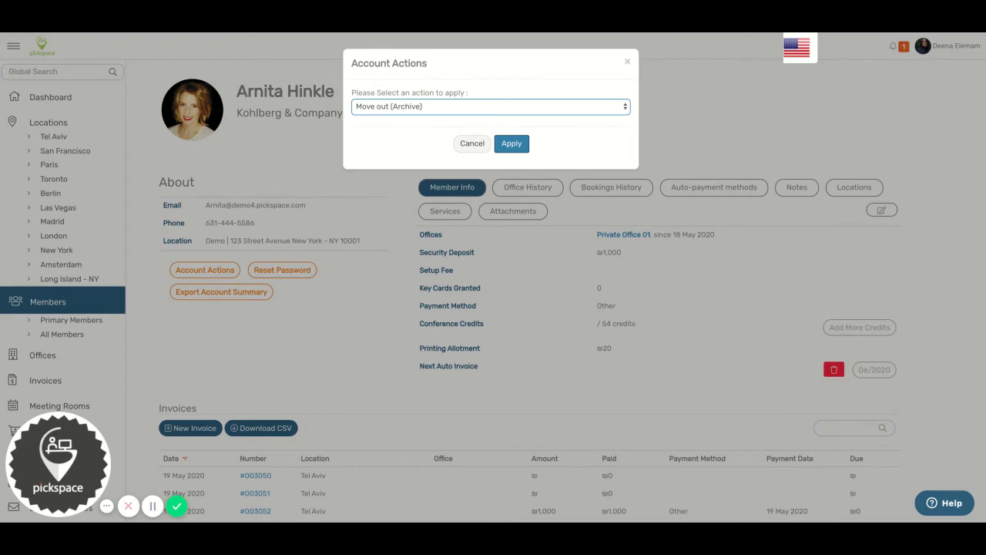
left_click(471, 143)
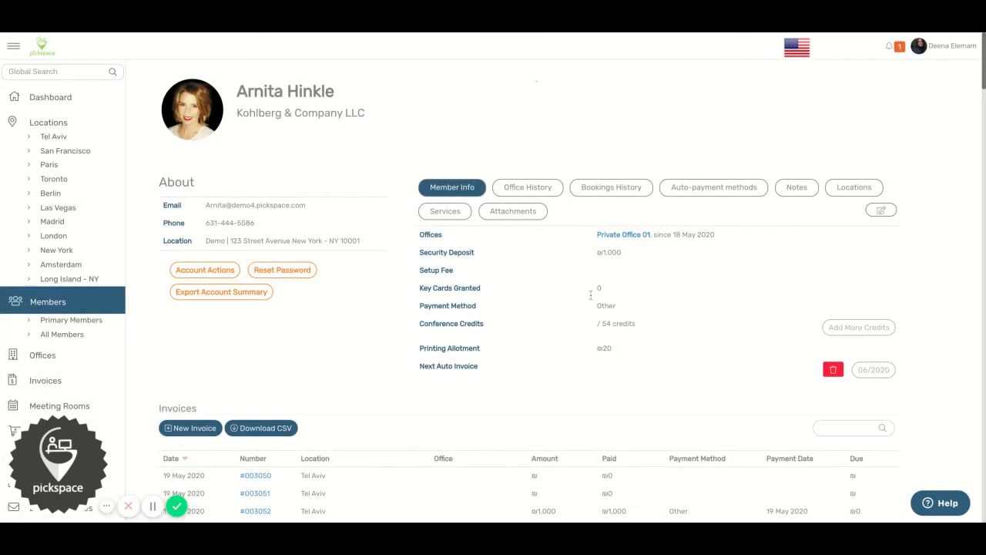
scroll("down", 3)
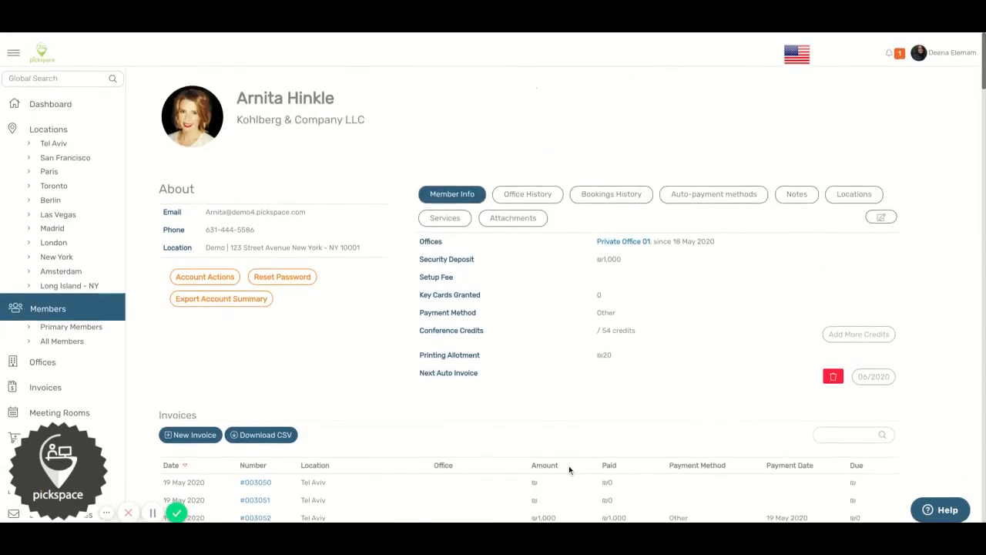